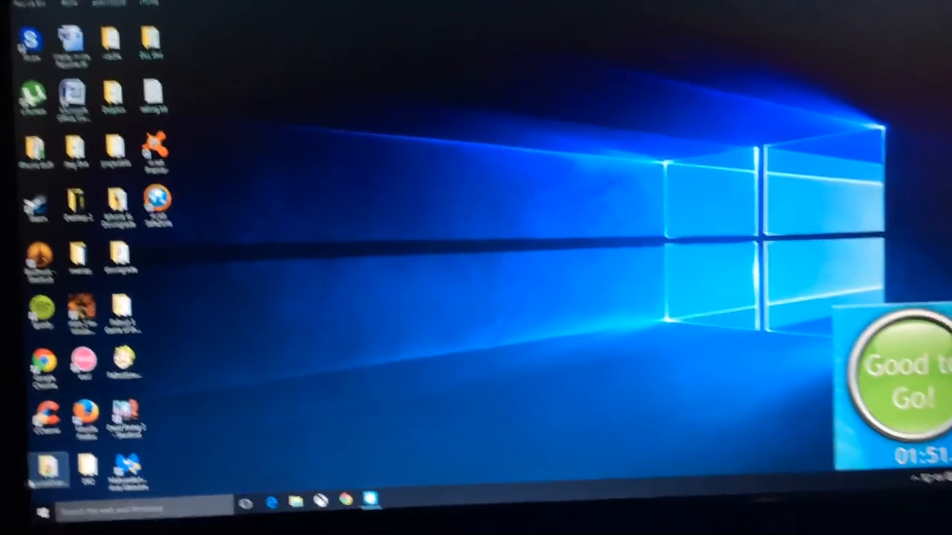
Step: Open Windows Settings from the Start menu
click(23, 507)
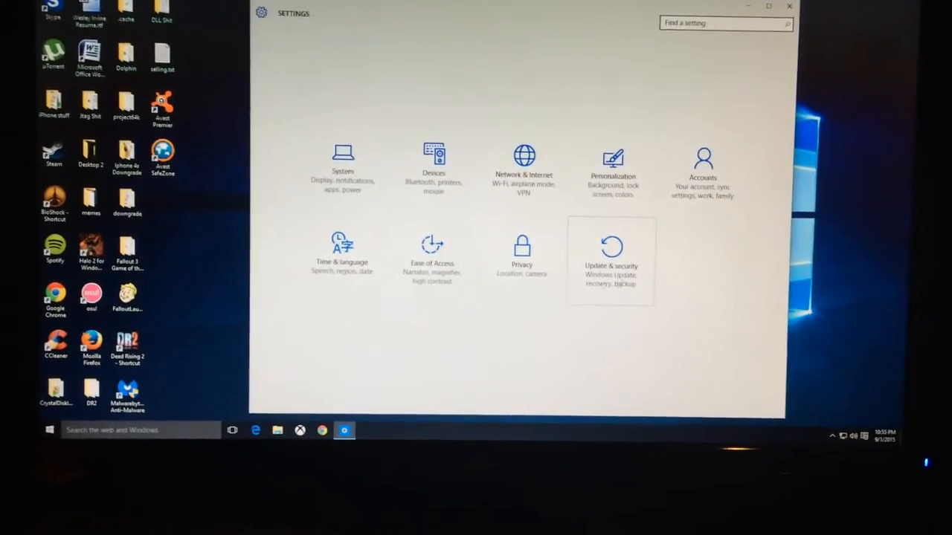
Step: Go to the Update & security category, landing on the Backup page
click(611, 252)
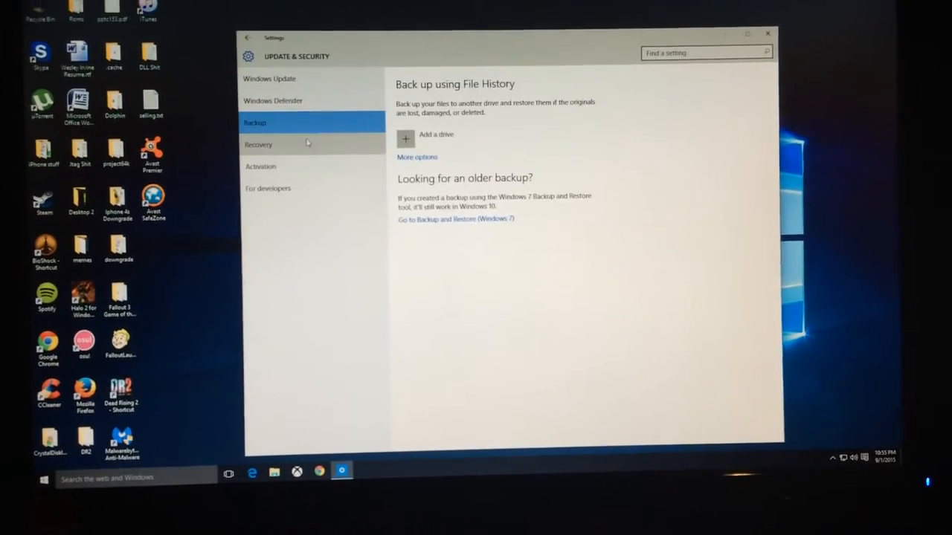
Step: Switch to the Recovery page in Update & security
click(258, 144)
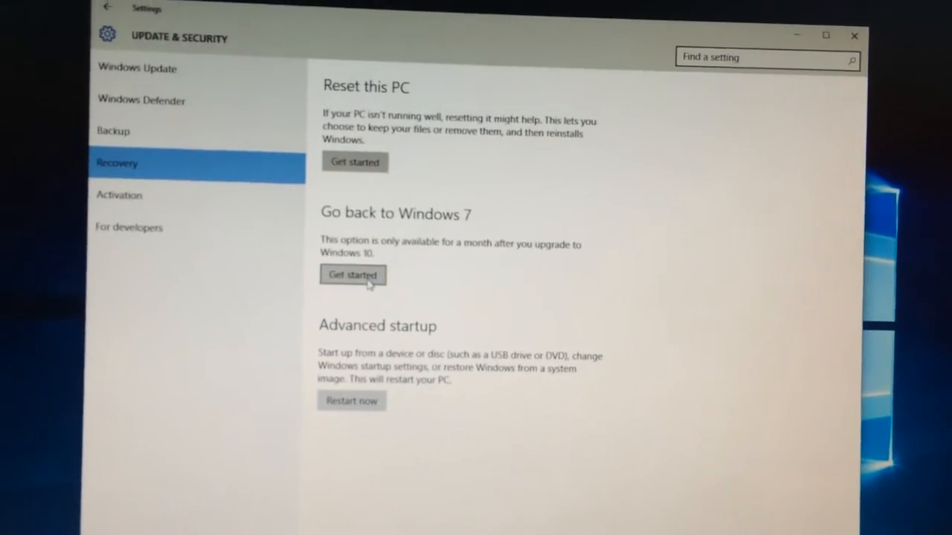
Step: Start Go back to Windows 7, which reports the previous files were removed
click(352, 275)
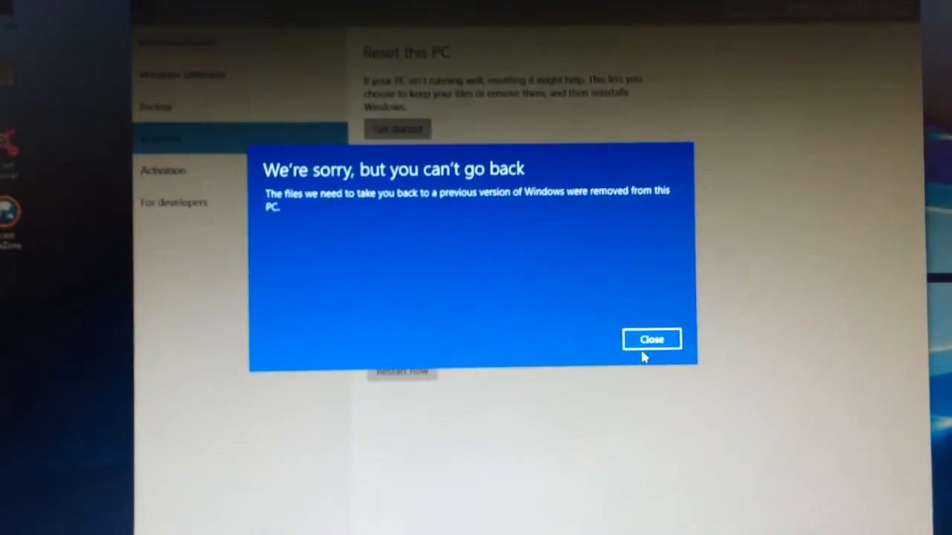
Step: Close the can't-go-back error and exit the Settings window
click(651, 339)
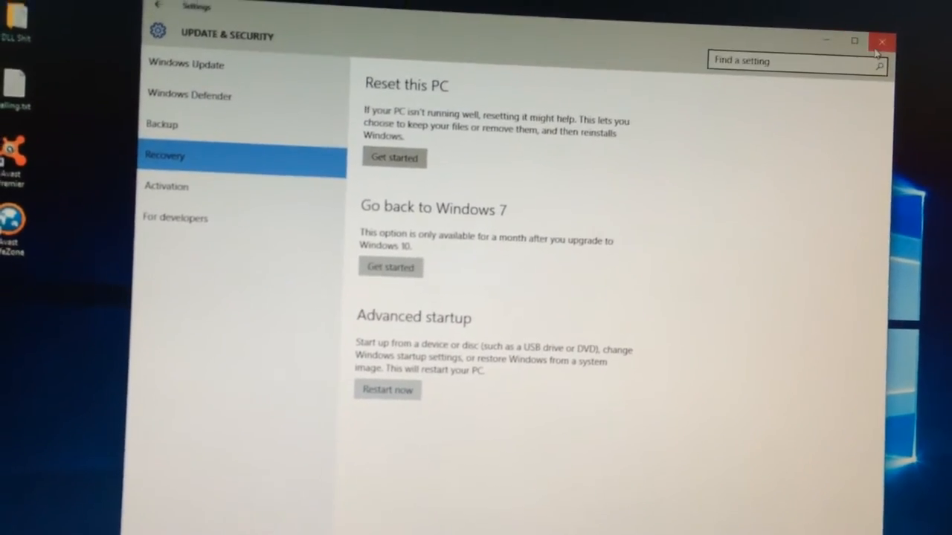
click(882, 41)
text(p)
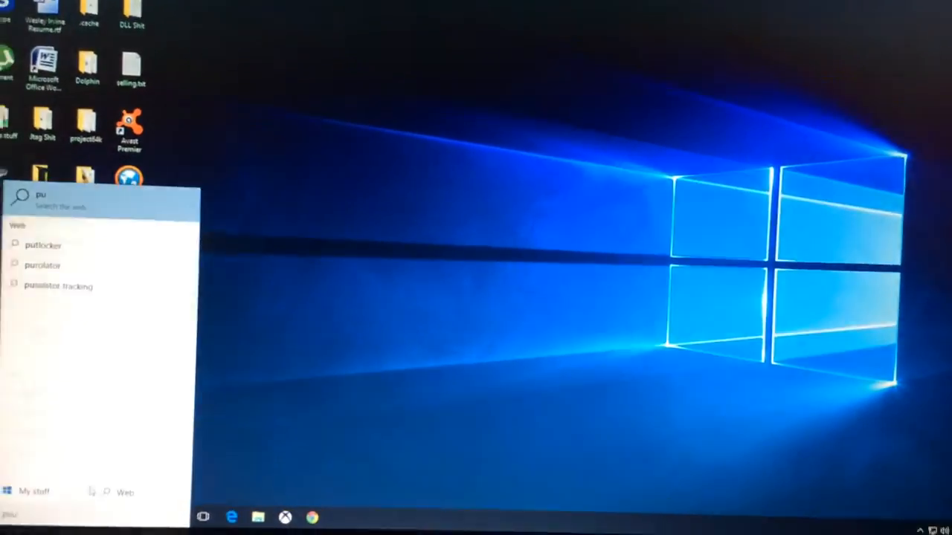
text(ush)
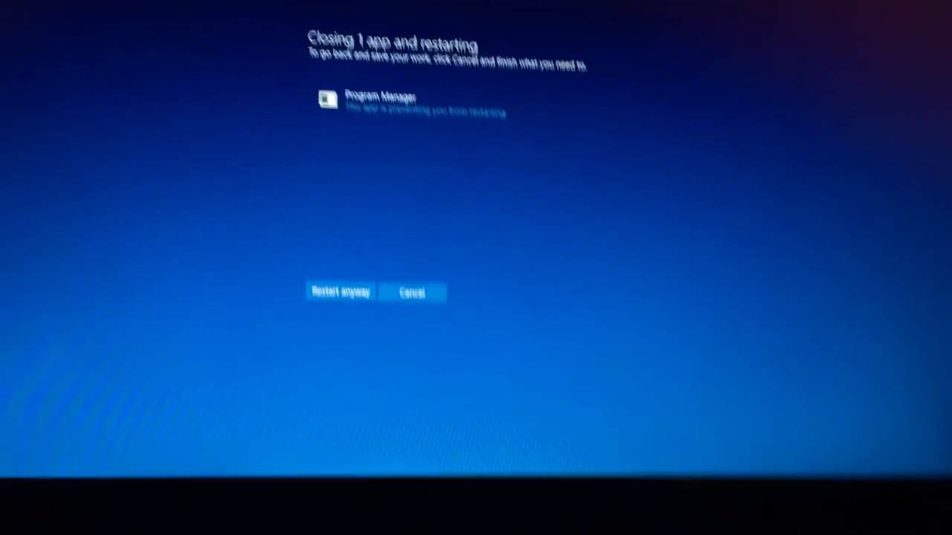
click(340, 292)
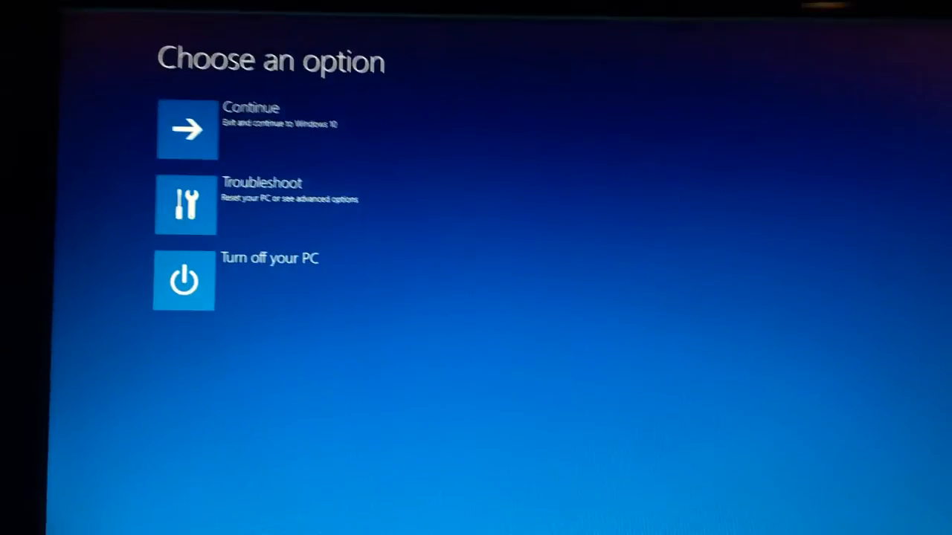
Step: Go through Troubleshoot to Startup Settings and restart into the numbered boot options
click(186, 205)
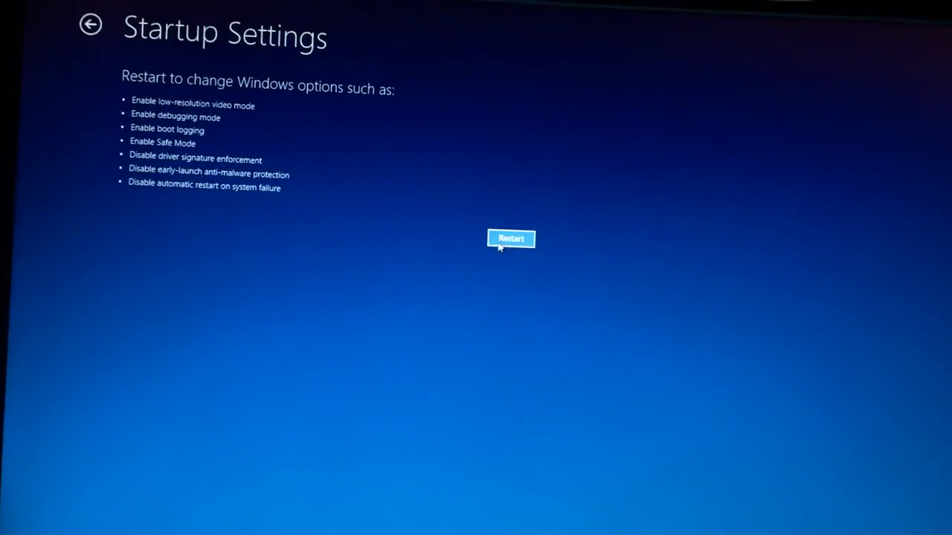
click(511, 239)
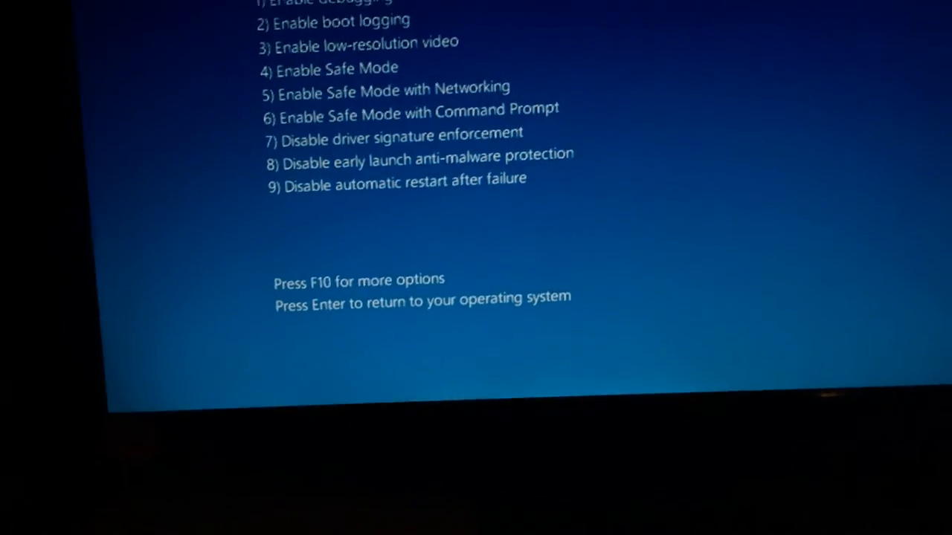